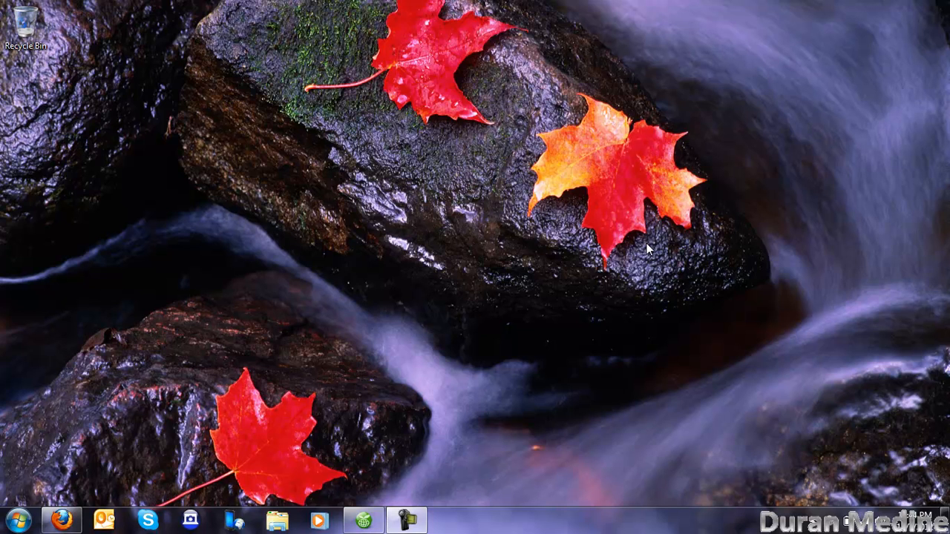
pyautogui.moveTo(629, 259)
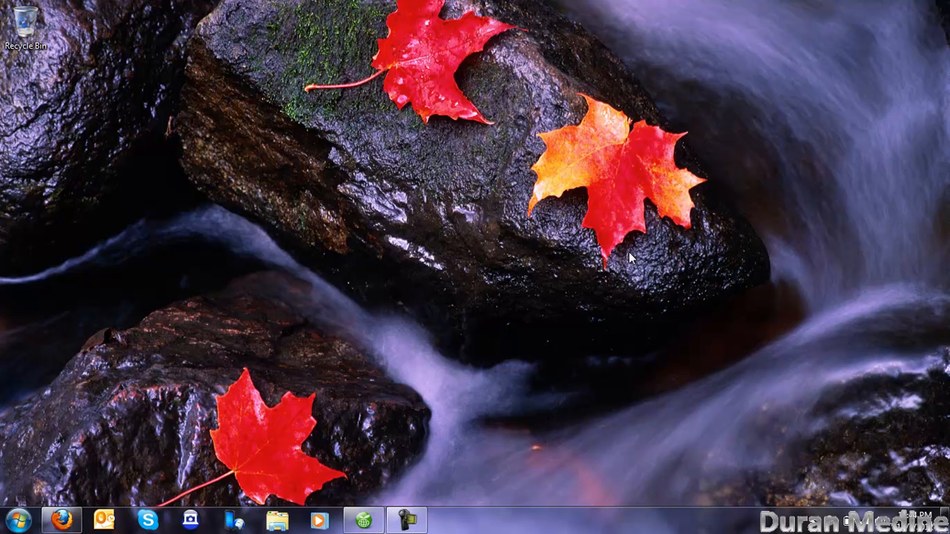
pyautogui.moveTo(30, 498)
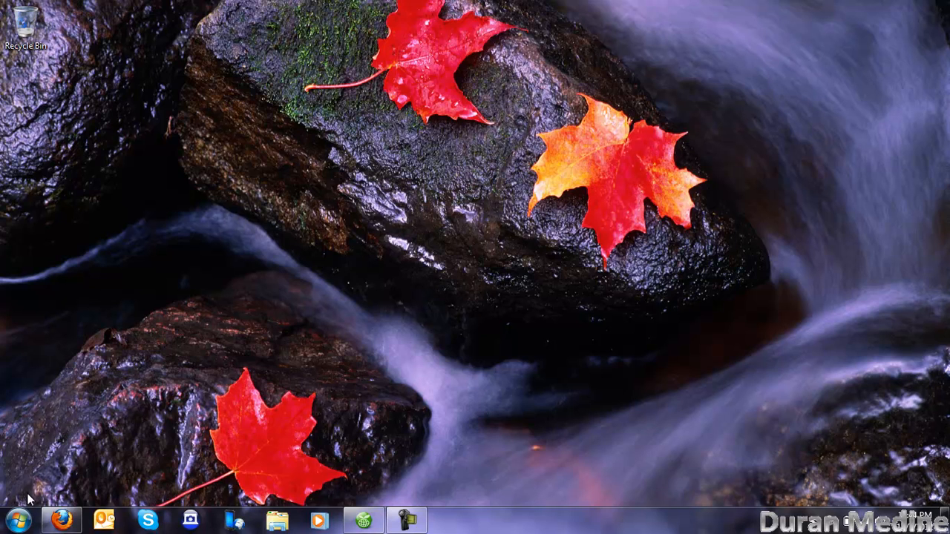
# Launch Windows Live Movie Maker from the Start menu's All Programs list
pyautogui.click(18, 520)
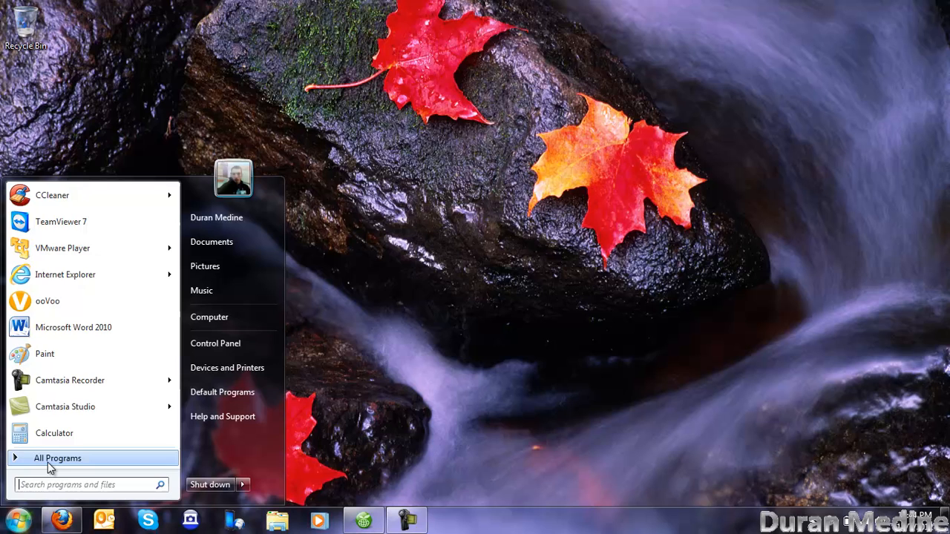
pyautogui.click(58, 457)
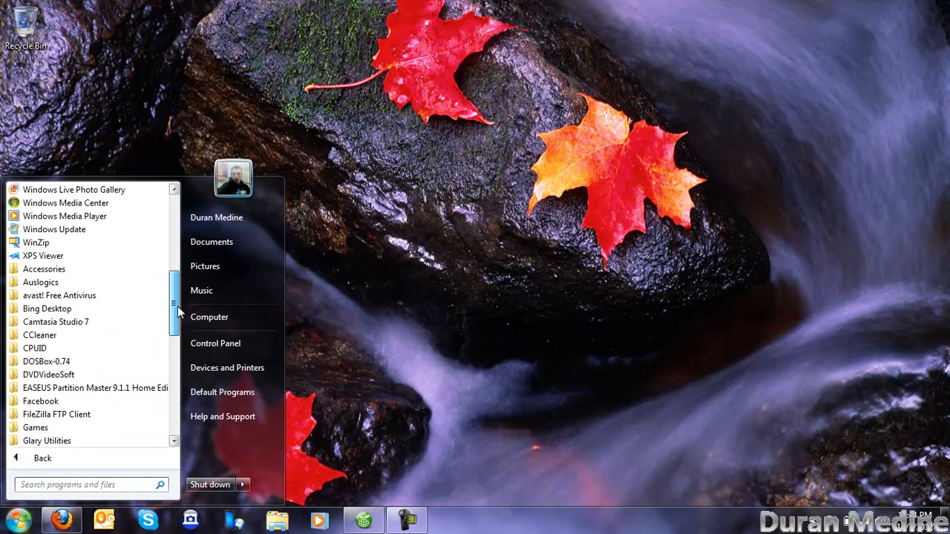
pyautogui.moveTo(175, 304); pyautogui.dragTo(175, 401)
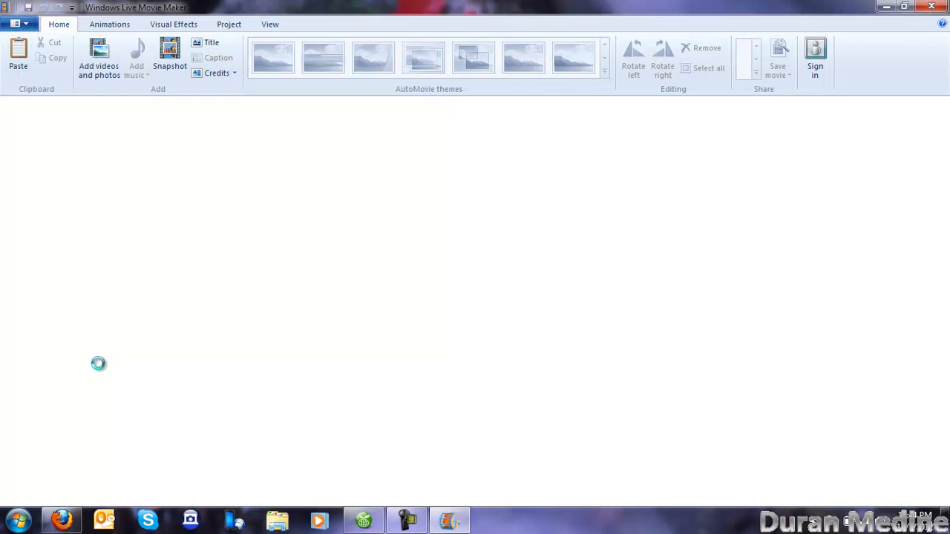
pyautogui.moveTo(66, 430)
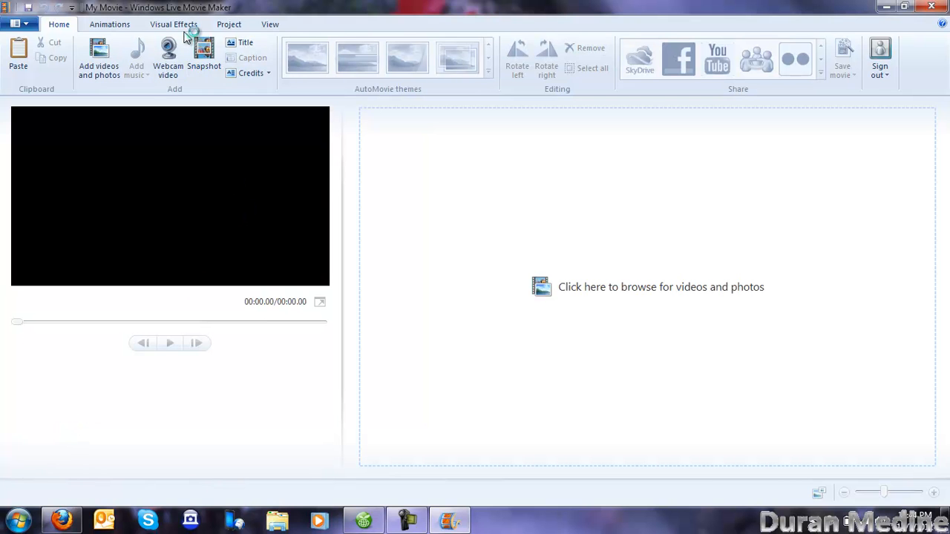
# Show the Project ribbon with the aspect ratio options for the new project
pyautogui.click(228, 24)
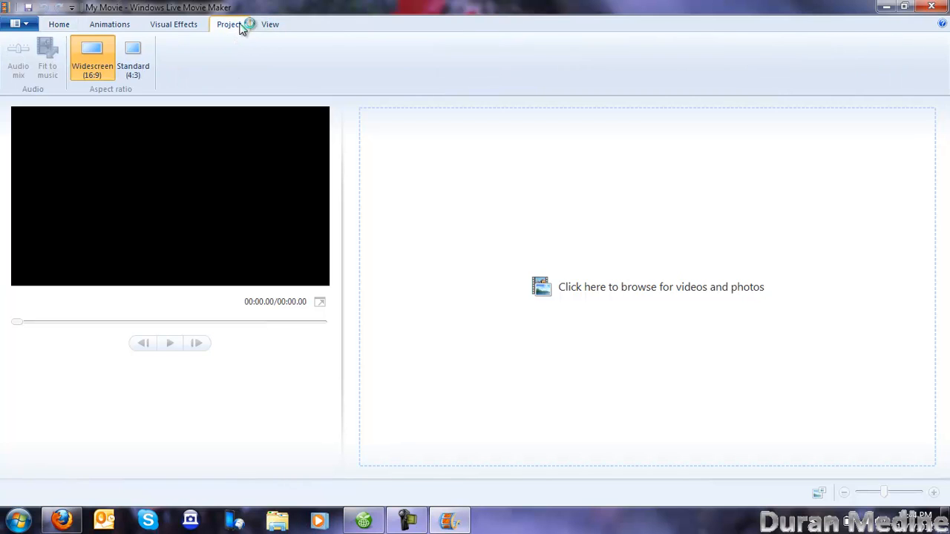
# Choose the Widescreen (16:9) aspect ratio for the empty project
pyautogui.click(229, 23)
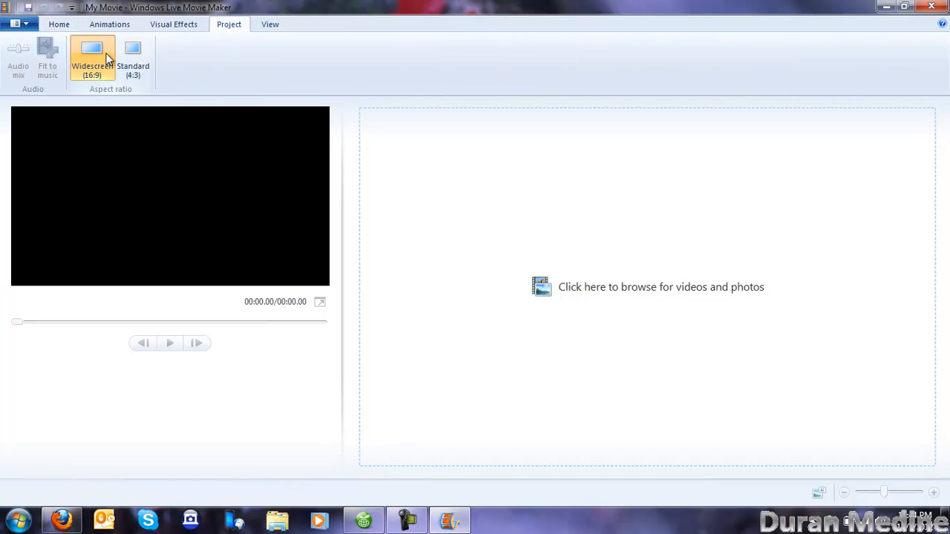
pyautogui.moveTo(77, 63)
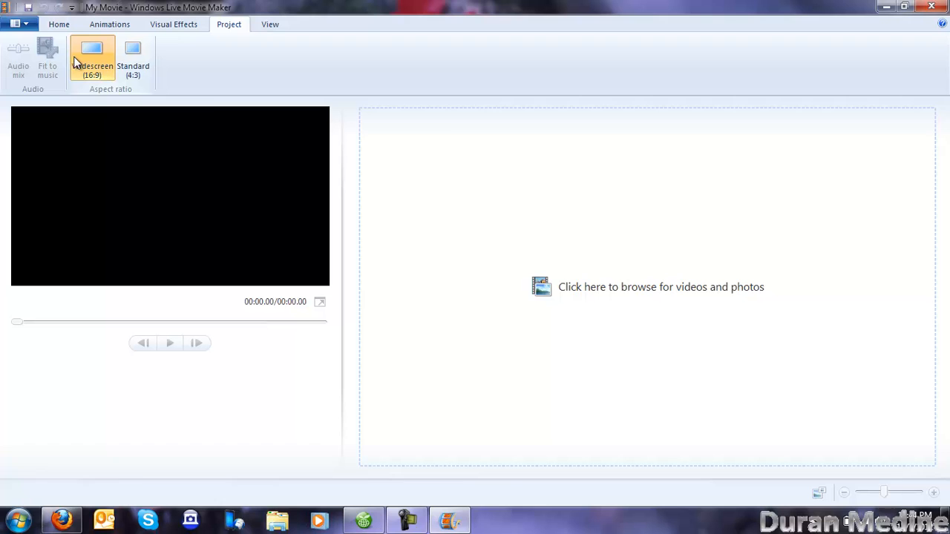
pyautogui.moveTo(92, 57)
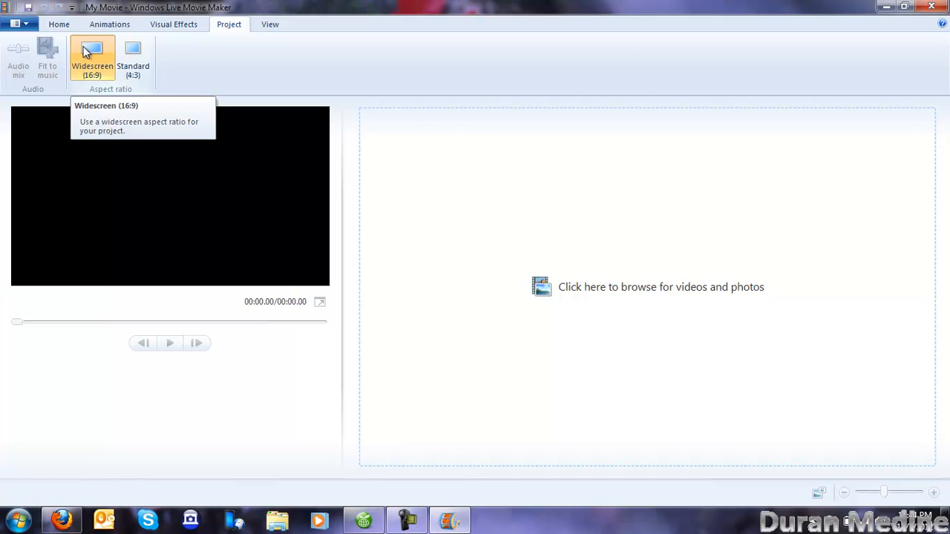
pyautogui.moveTo(91, 58)
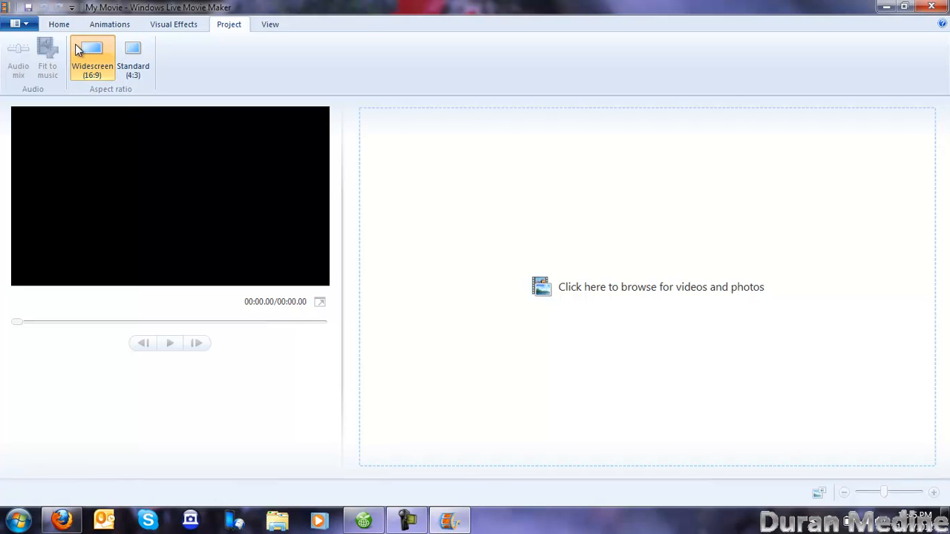
pyautogui.moveTo(225, 77)
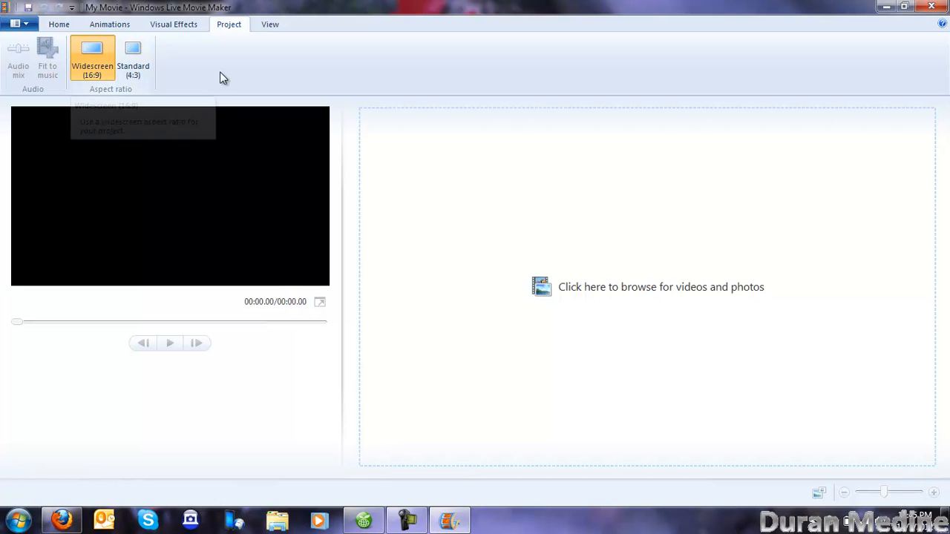
pyautogui.moveTo(249, 86)
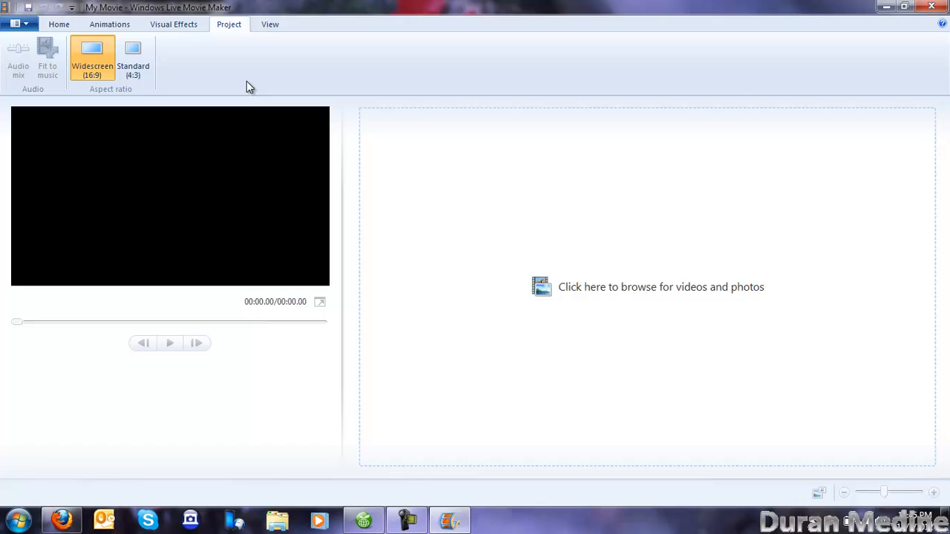
pyautogui.moveTo(253, 84)
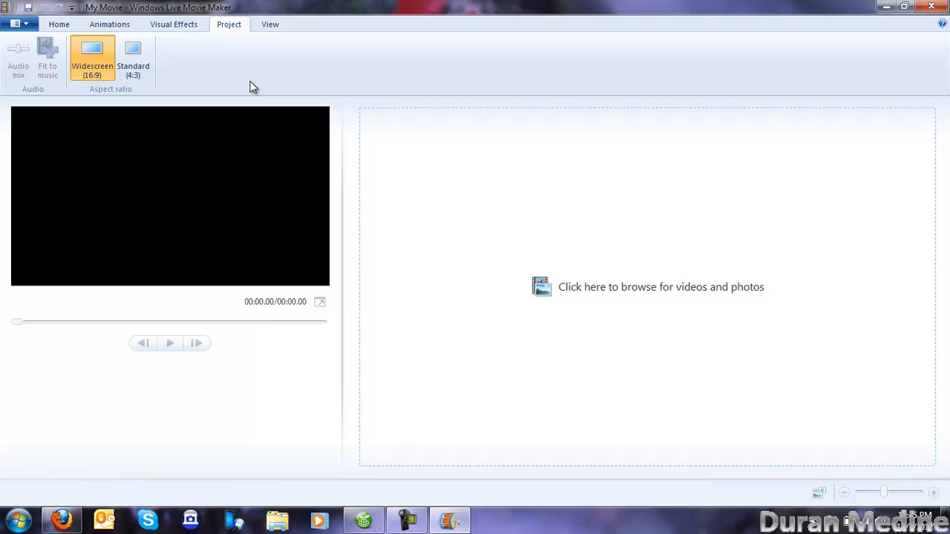
pyautogui.moveTo(250, 95)
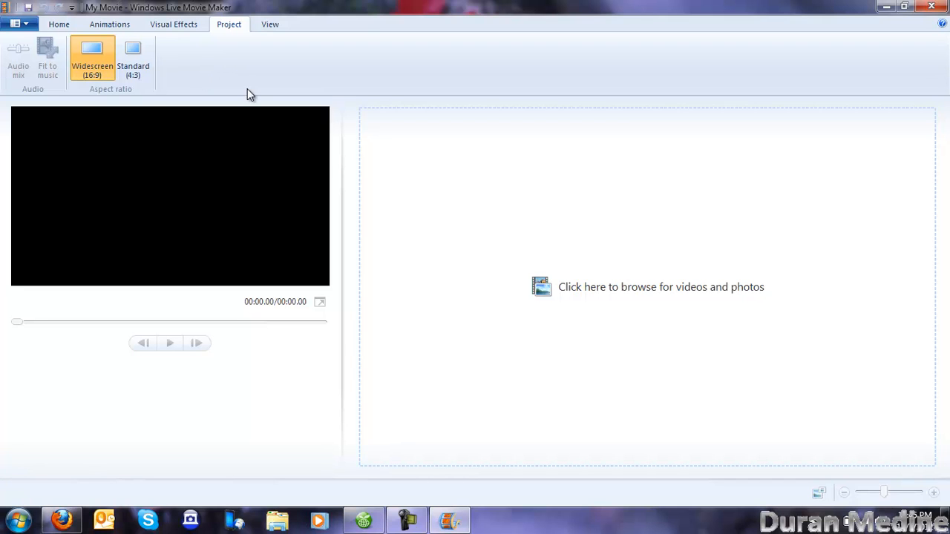
pyautogui.moveTo(117, 113)
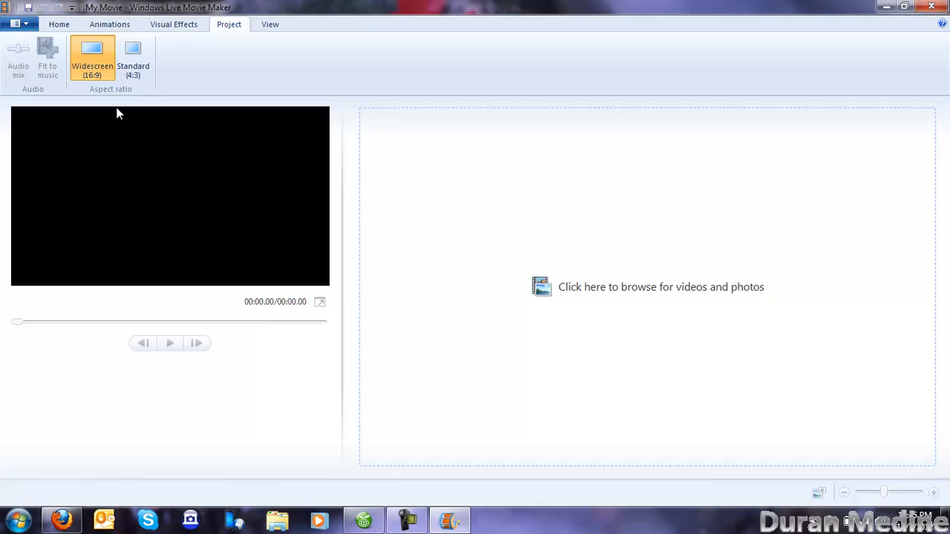
pyautogui.moveTo(92, 59)
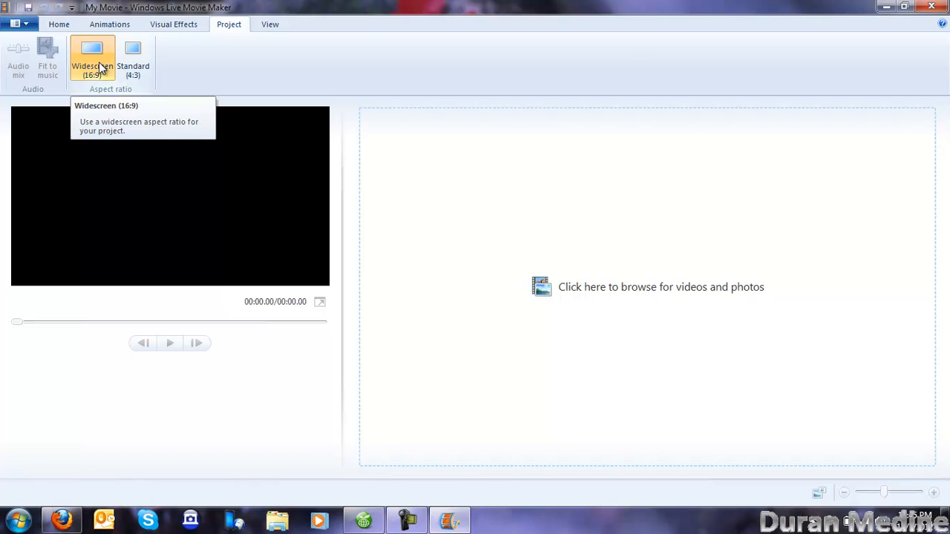
pyautogui.click(92, 60)
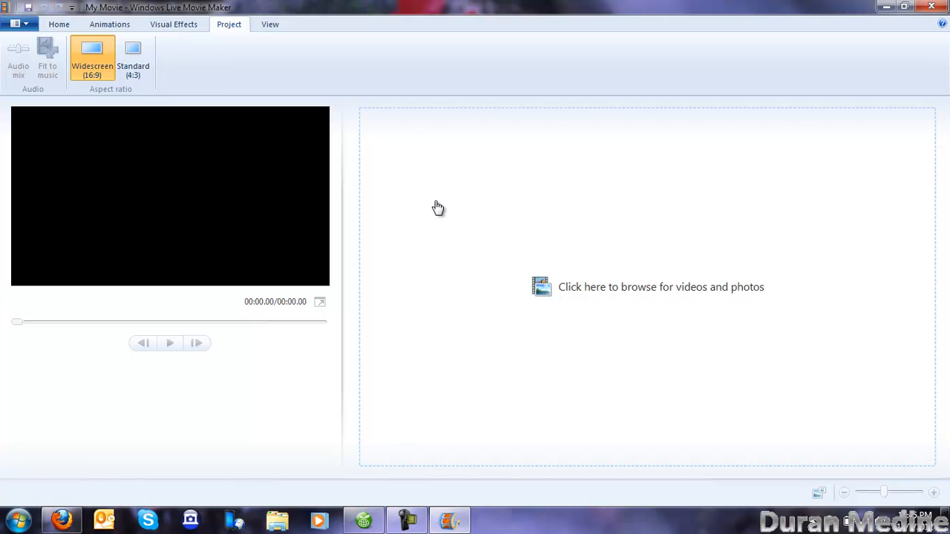
pyautogui.moveTo(264, 65)
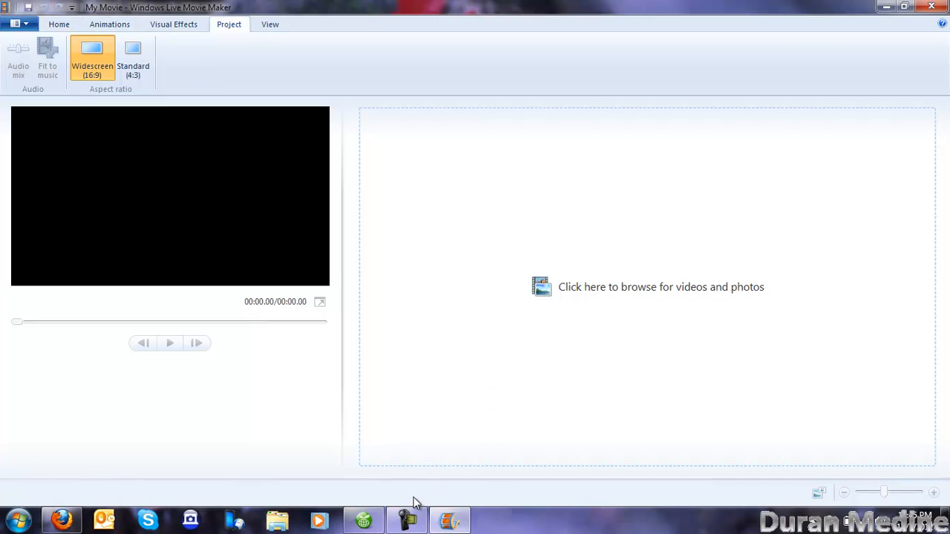
# Close Movie Maker from its taskbar button, leaving the desktop showing
pyautogui.rightClick(449, 519)
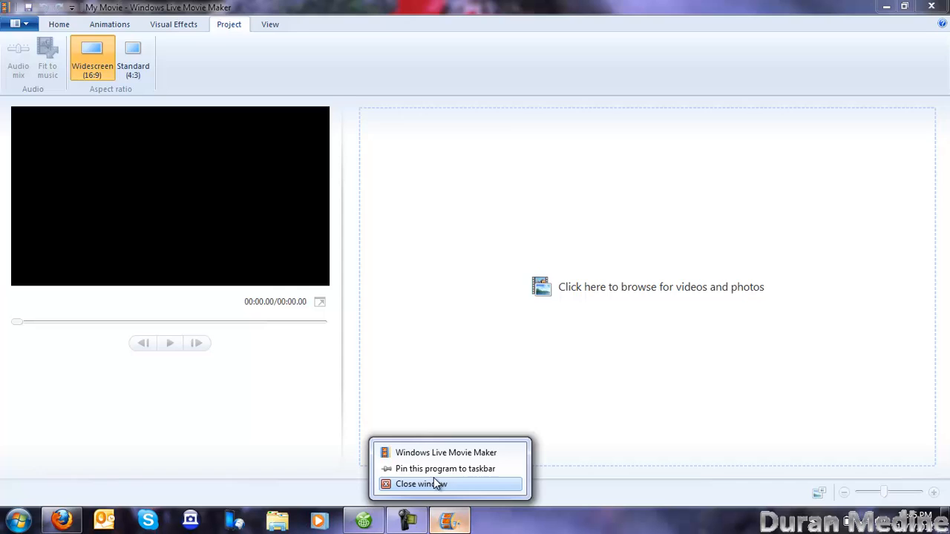
pyautogui.click(421, 484)
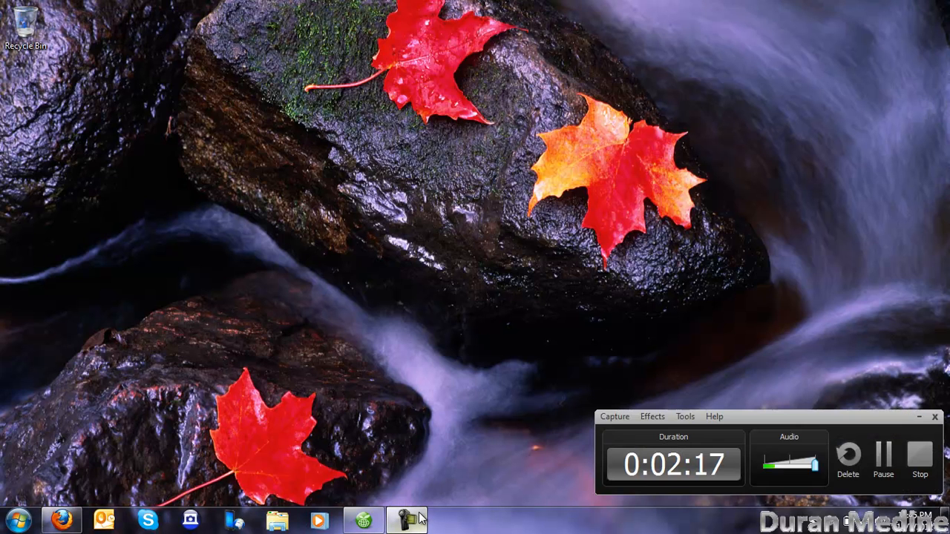